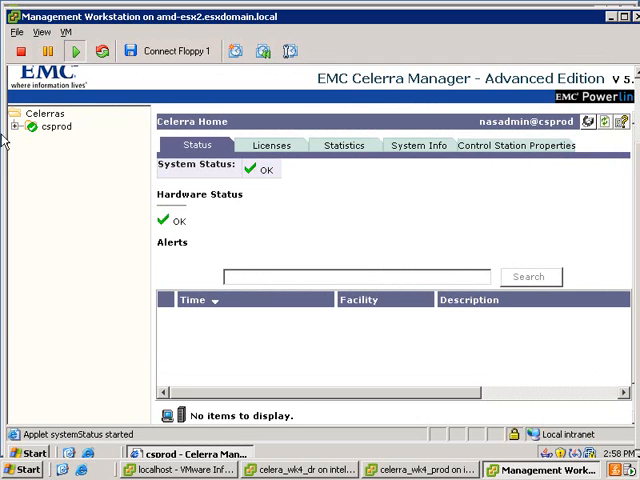
- Launch the New Replication wizard from the csprod system's Wizards list
left_click(13, 127)
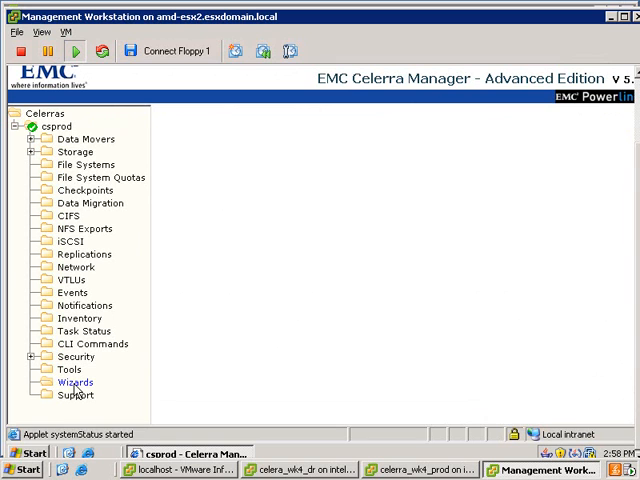
left_click(74, 382)
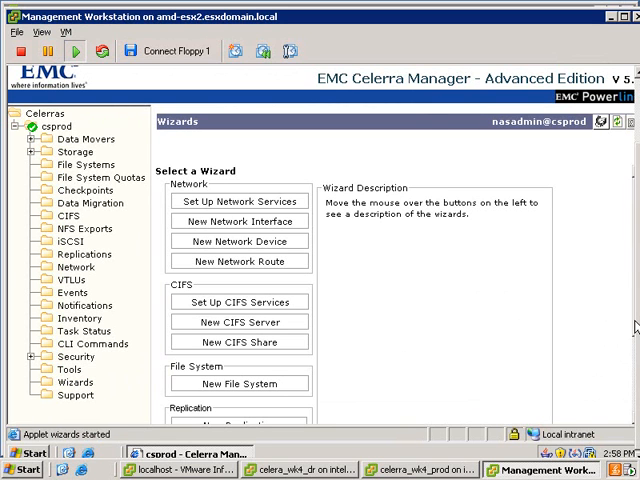
scroll("down", 3)
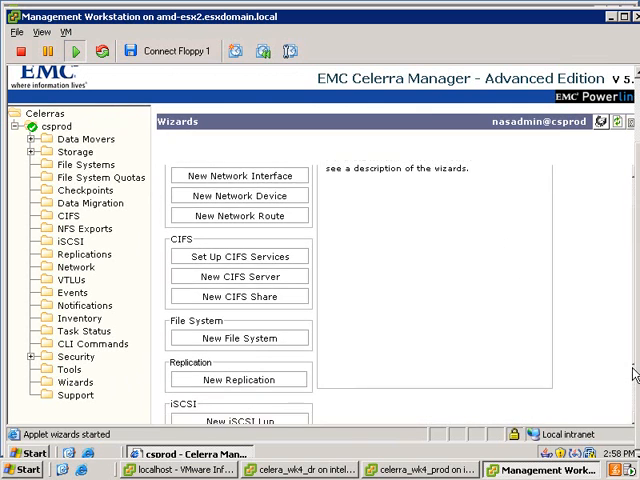
left_click(238, 357)
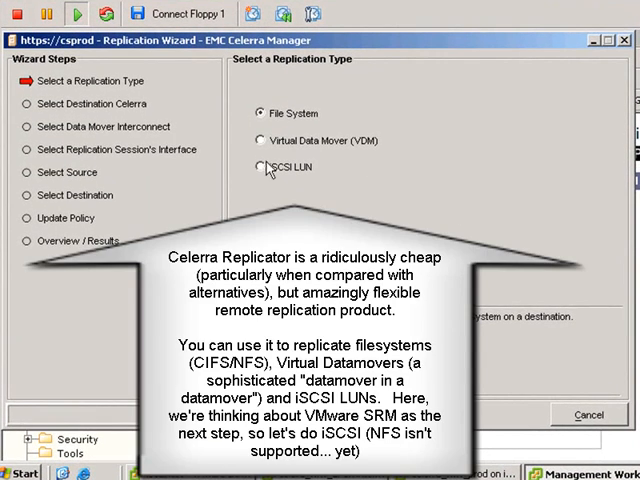
- Choose iSCSI LUN as the replication type and continue to destination Celerra selection
left_click(262, 167)
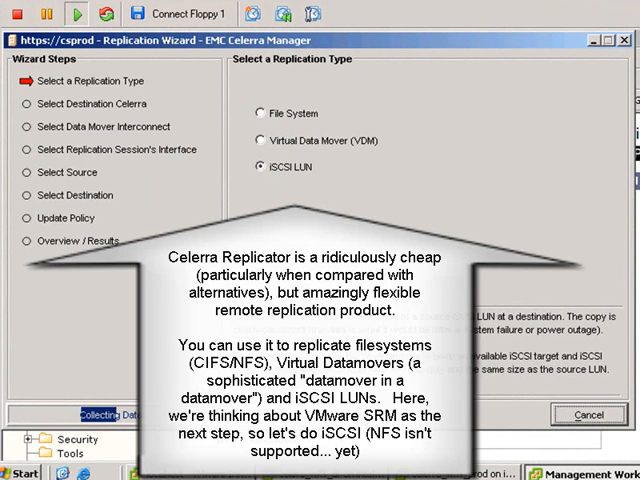
left_click(346, 414)
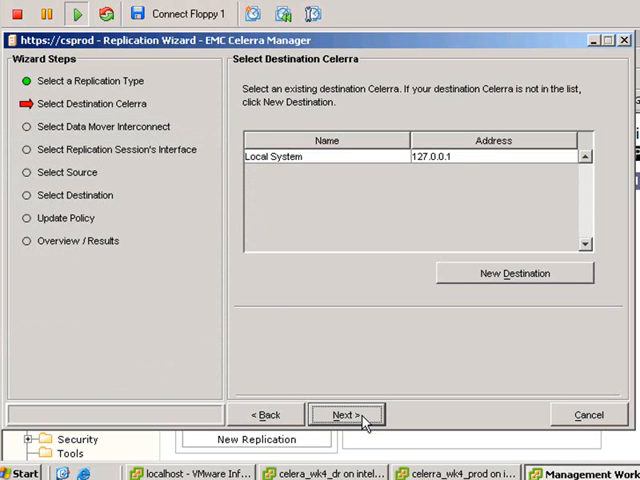
mouse_move(582, 262)
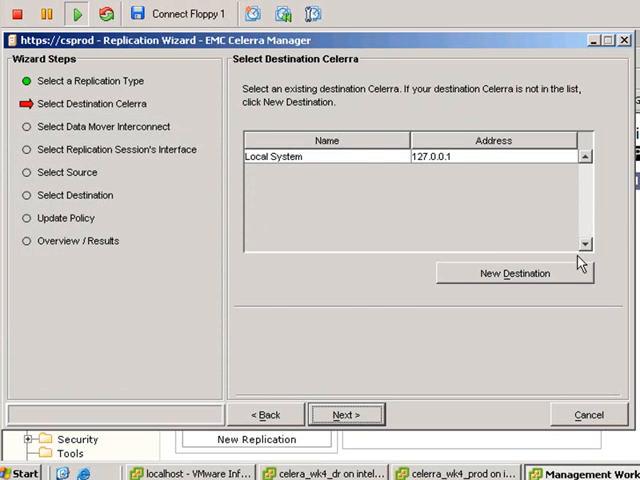
- Add a new destination Celerra at 192.168.3.98 with nasadmin credentials, accepting the HTTPS hostname mismatch
left_click(346, 414)
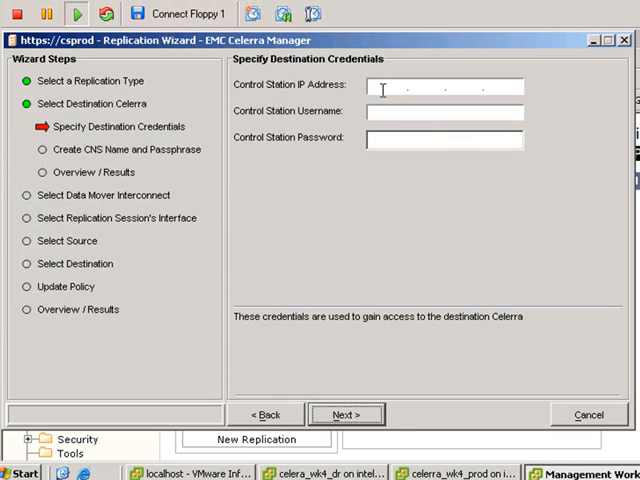
type("192. . .")
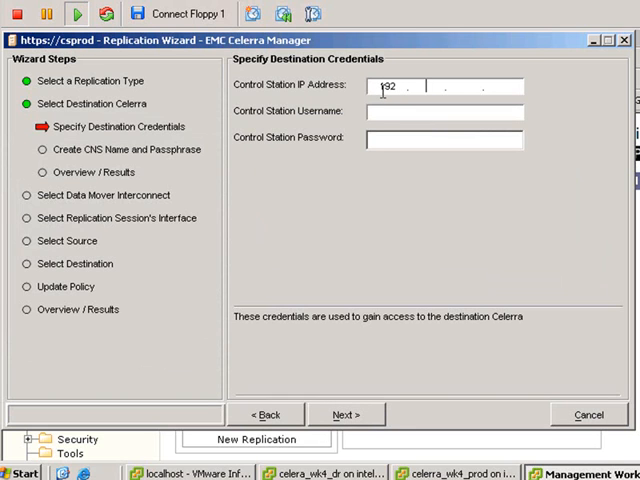
type("168\t3")
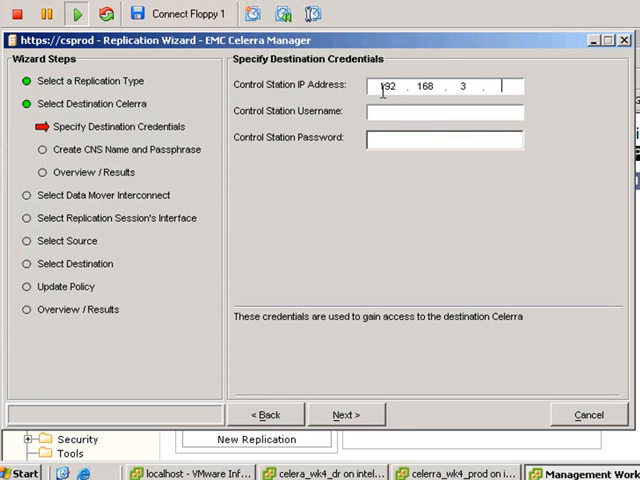
type("nasadmin")
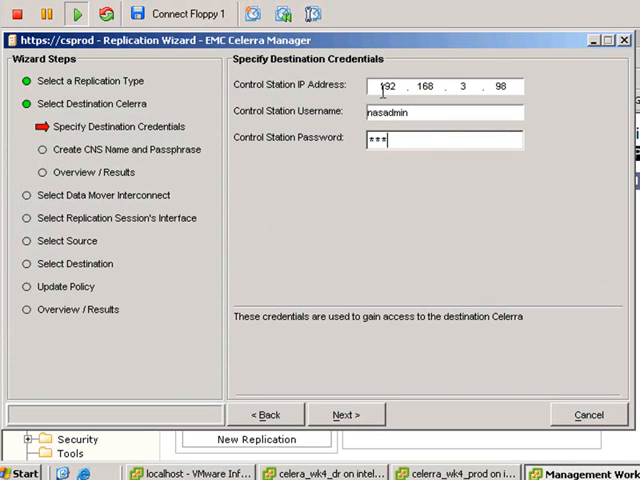
type("*****")
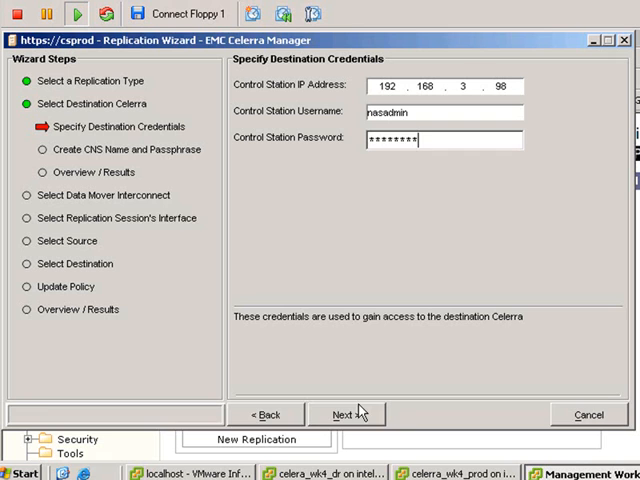
left_click(347, 414)
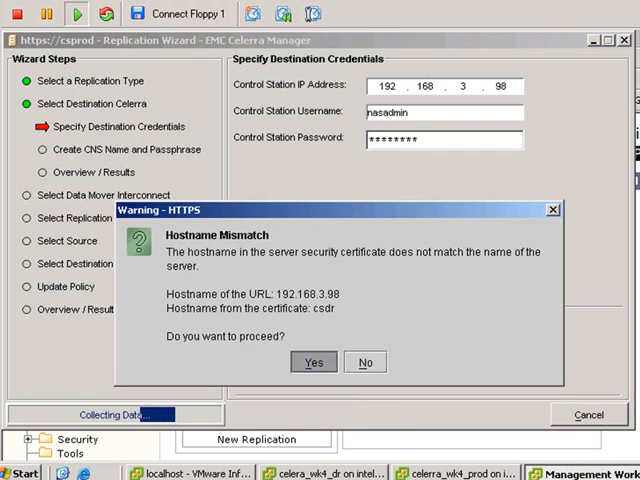
left_click(313, 362)
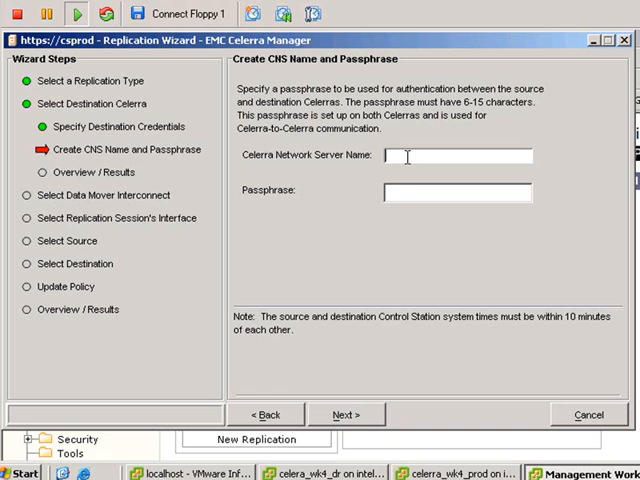
- Name the destination Celerra csdr with a passphrase and continue to the overview of proposed changes
type("cs")
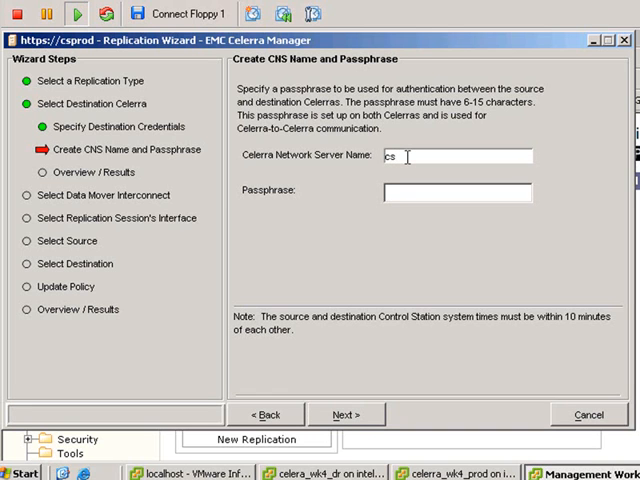
type("dr")
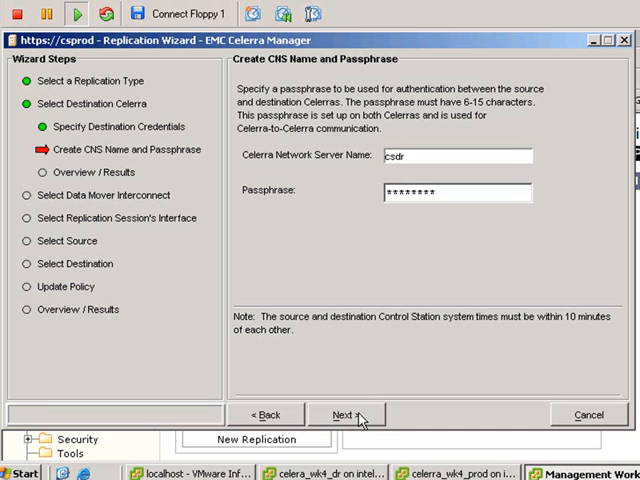
left_click(348, 414)
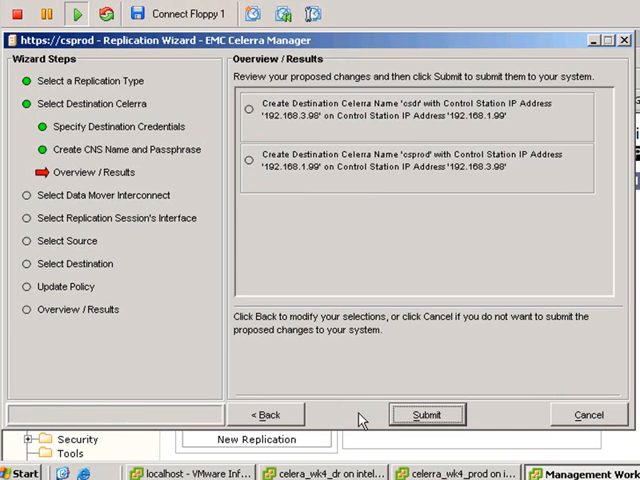
- Submit the csdr and csprod destination Celerra entries so both commands succeed
left_click(427, 414)
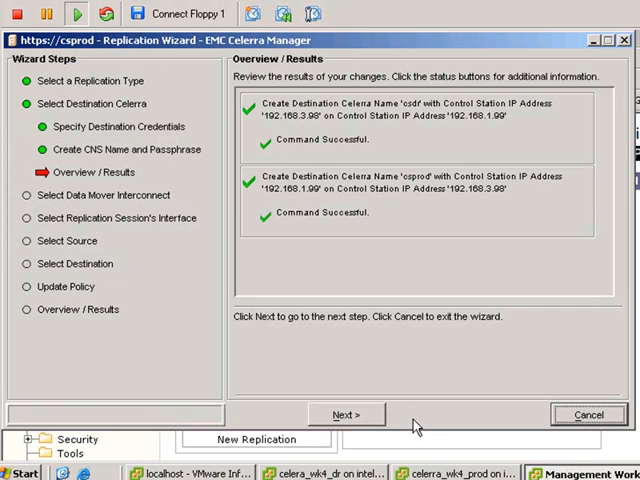
- Proceed with csdr as the destination Celerra and start creating a new Data Mover interconnect
left_click(347, 414)
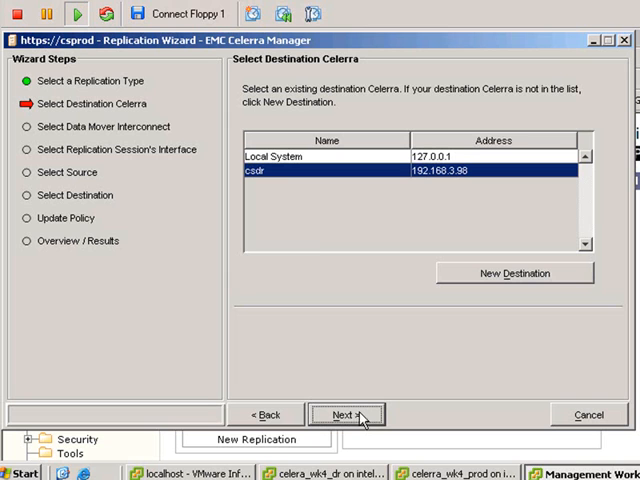
mouse_move(350, 448)
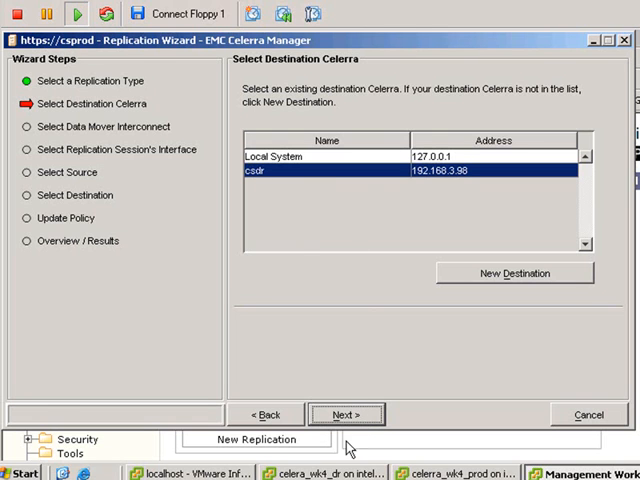
left_click(346, 414)
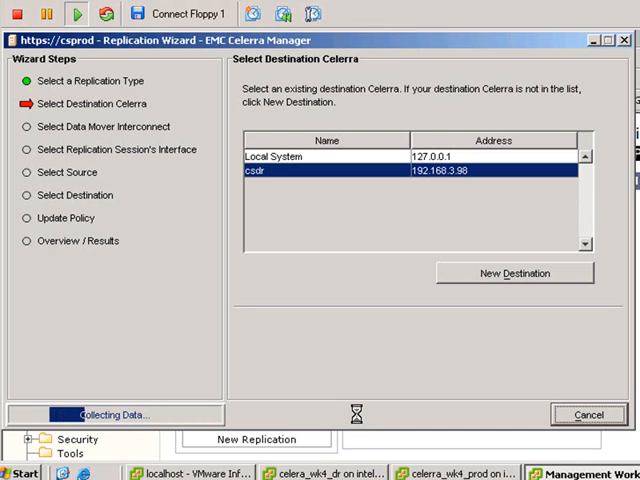
left_click(347, 414)
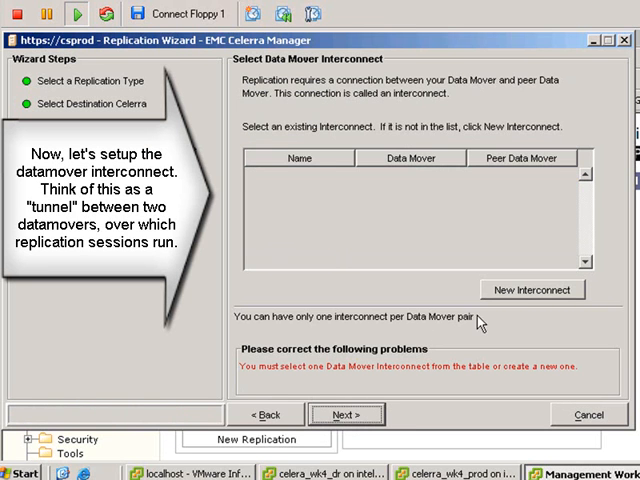
left_click(532, 290)
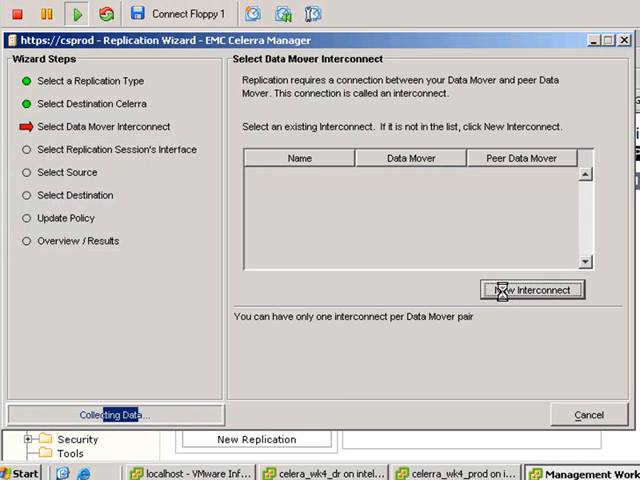
- Name the source interconnect csprod_csdr on Data Mover server_2 and continue
left_click(531, 290)
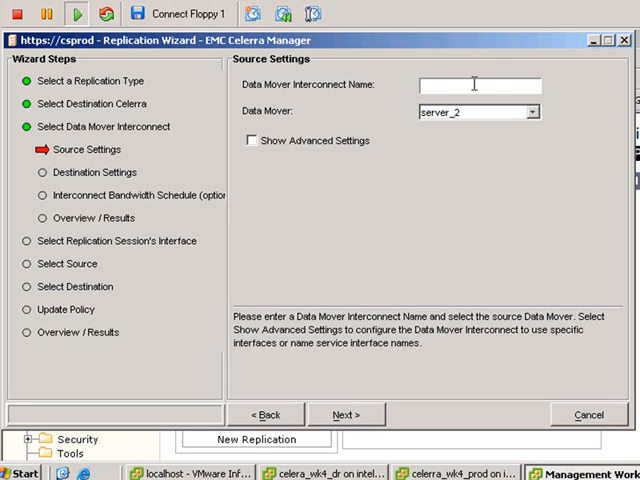
type("csprod_")
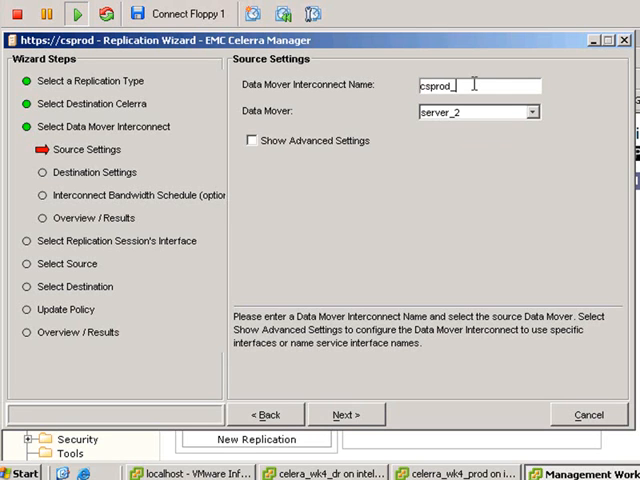
type("csdr")
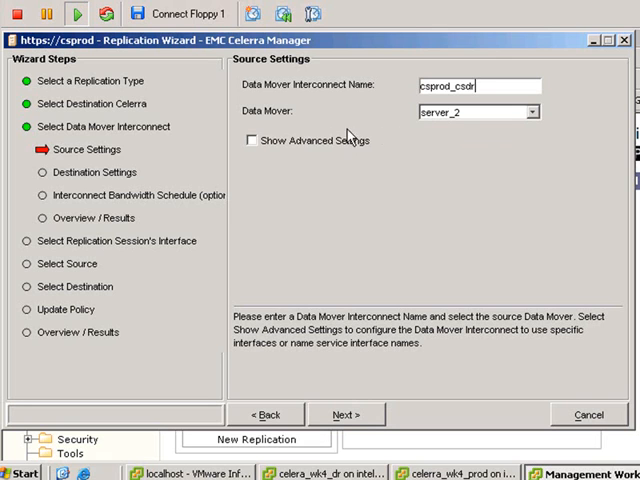
mouse_move(445, 120)
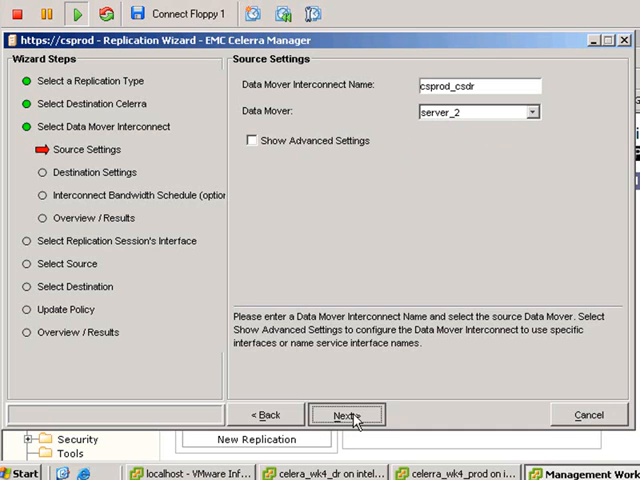
left_click(346, 414)
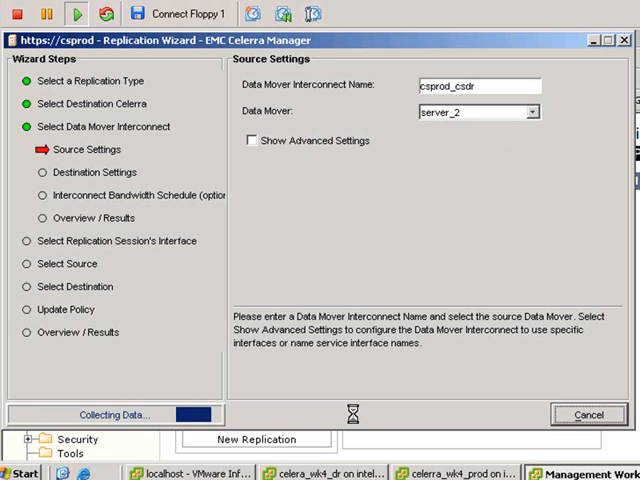
- Name the peer interconnect csdr_csprod on peer Data Mover server_2 and continue to the bandwidth schedule
left_click(347, 415)
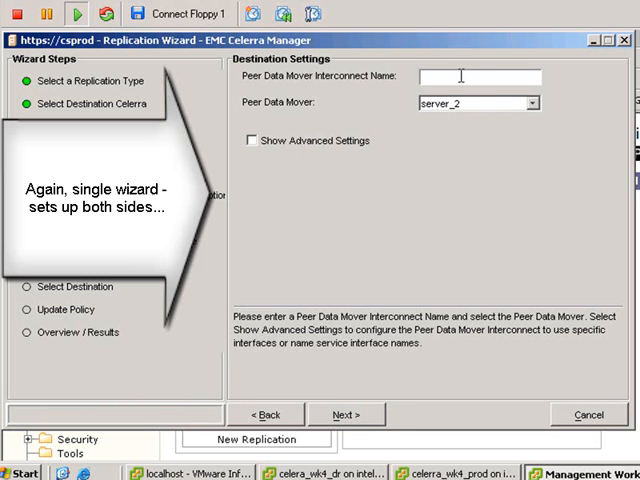
type("csdr_")
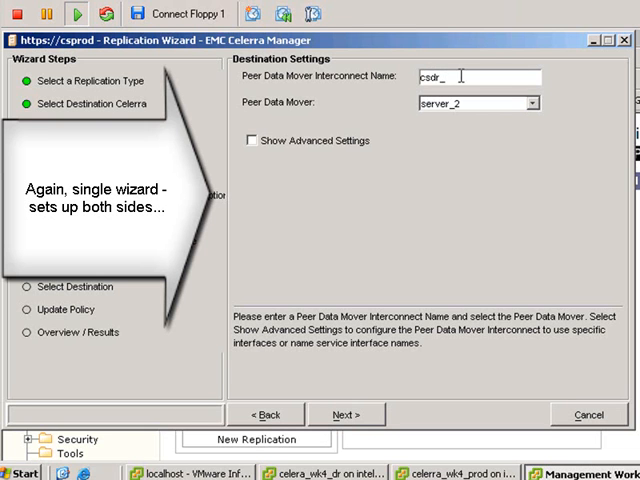
type("csprod")
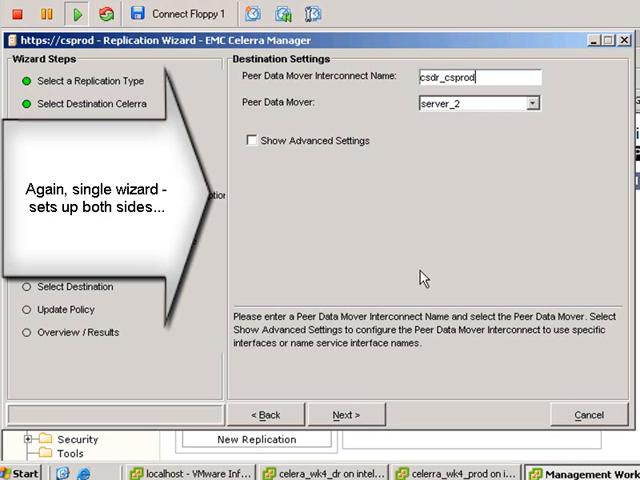
left_click(347, 414)
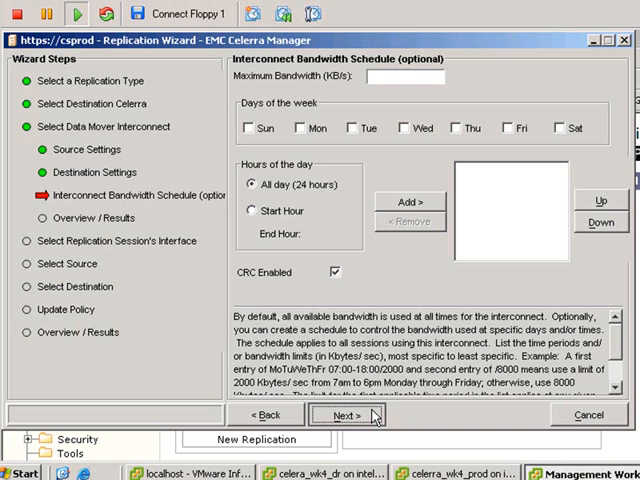
- Skip the bandwidth schedule and submit creation of interconnects csprod_csdr and csdr_csprod
left_click(338, 416)
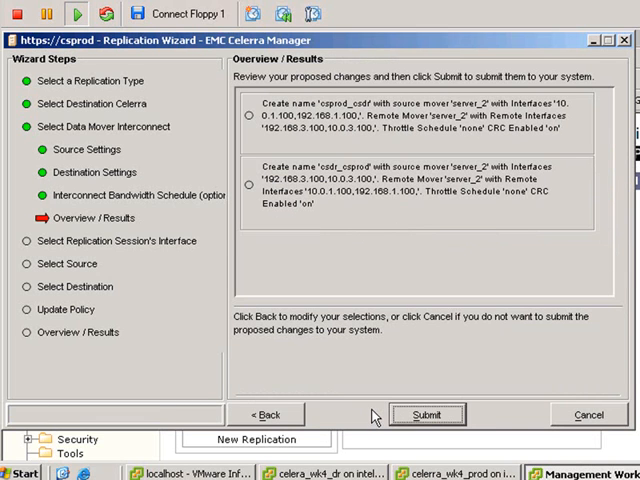
left_click(427, 414)
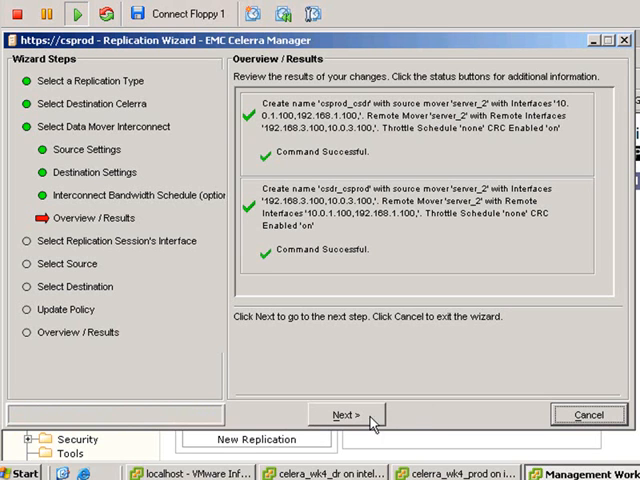
left_click(347, 414)
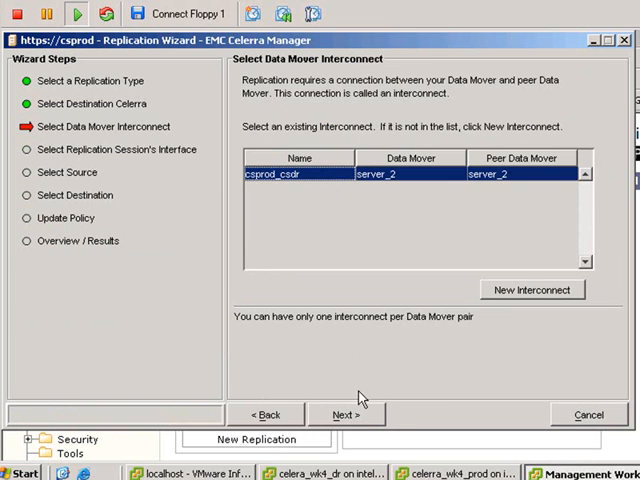
- Keep interconnect csprod_csdr and set source interface 10.0.1.100 and destination 10.0.3.100
left_click(346, 414)
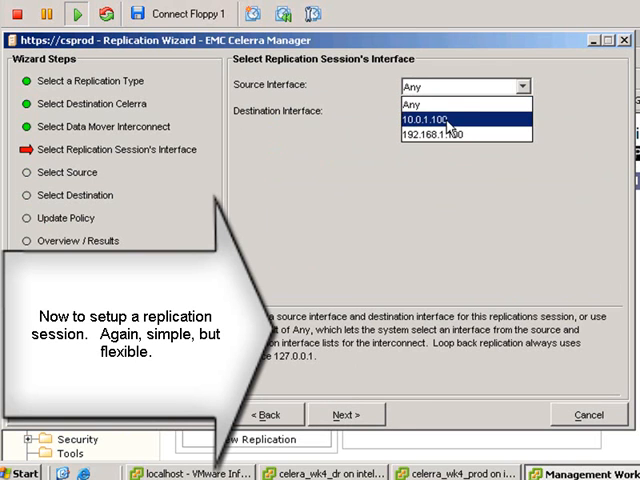
left_click(463, 117)
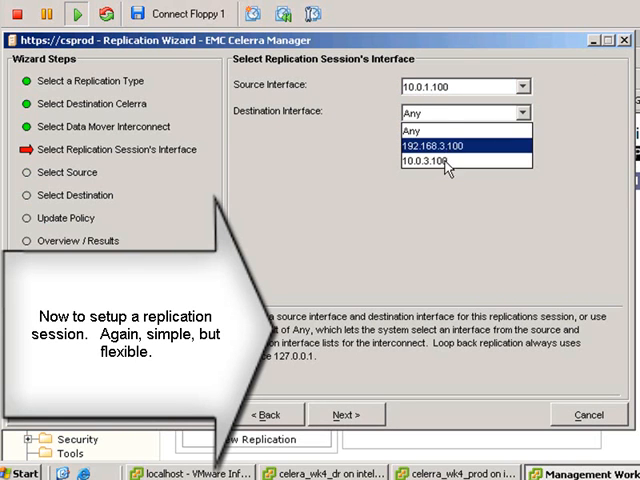
left_click(447, 162)
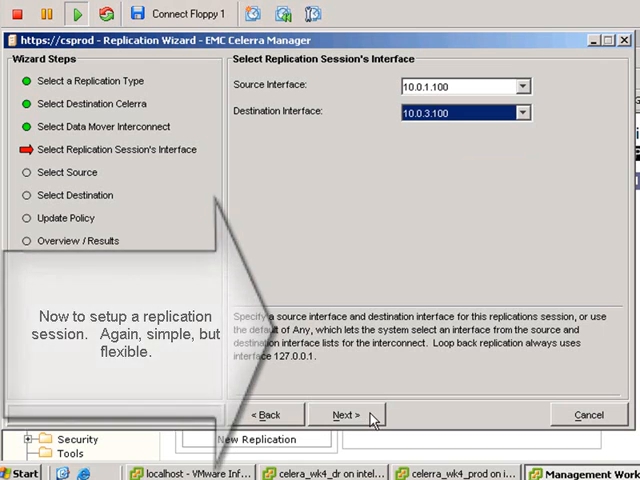
left_click(345, 414)
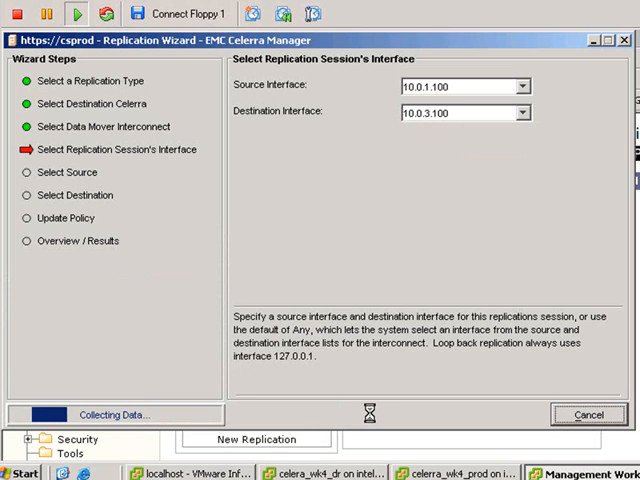
- Name the session iSCSI_LUN0_pro_to_dr with source csprod_target1 LUN 0 and continue to destination csdr_target1 LUN 0
left_click(347, 414)
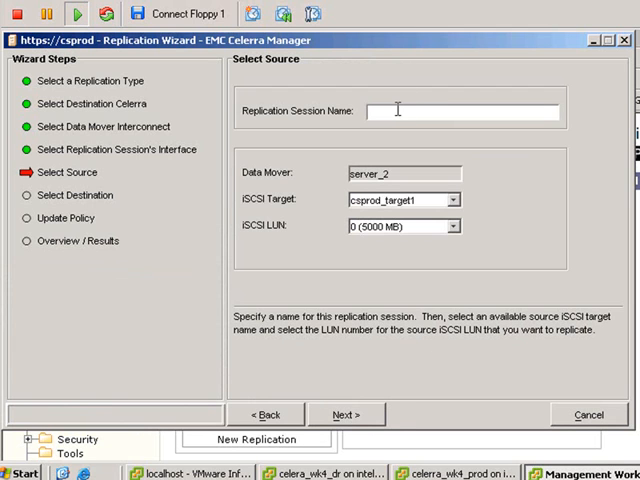
type("iSCSI_LUN0")
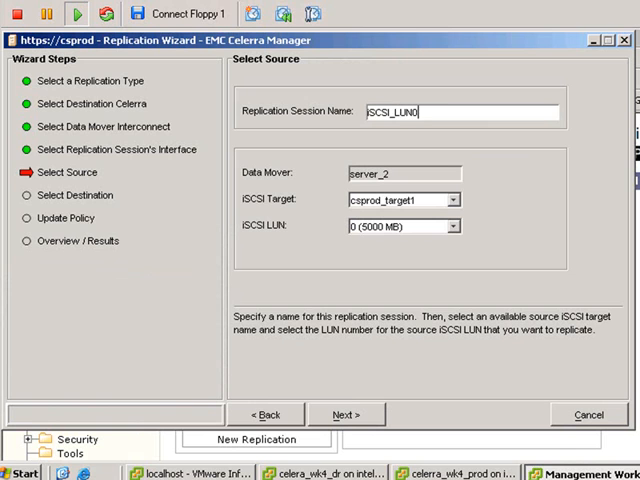
type("_prod")
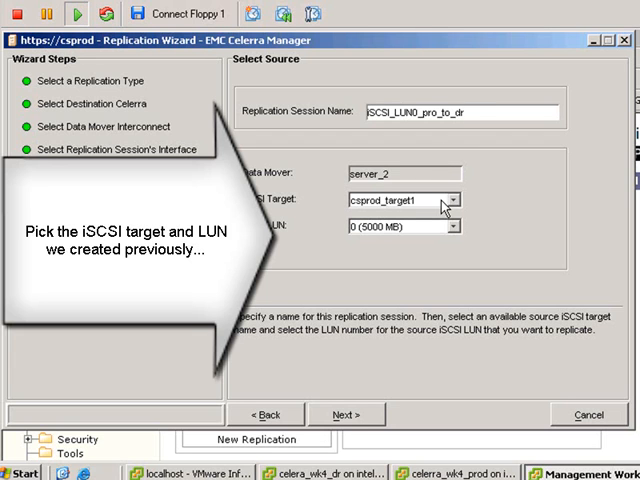
mouse_move(461, 234)
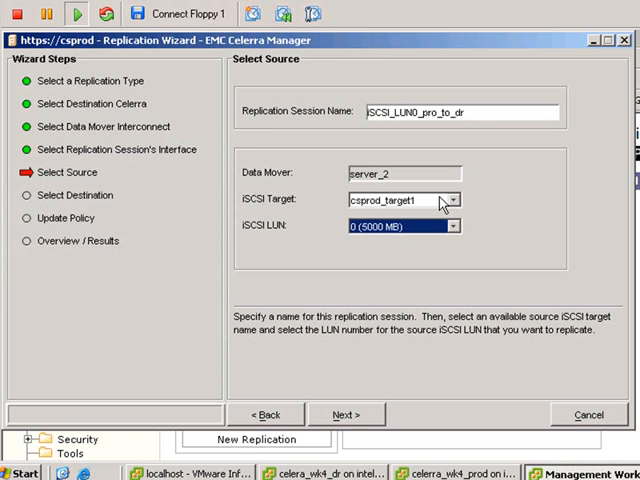
left_click(347, 414)
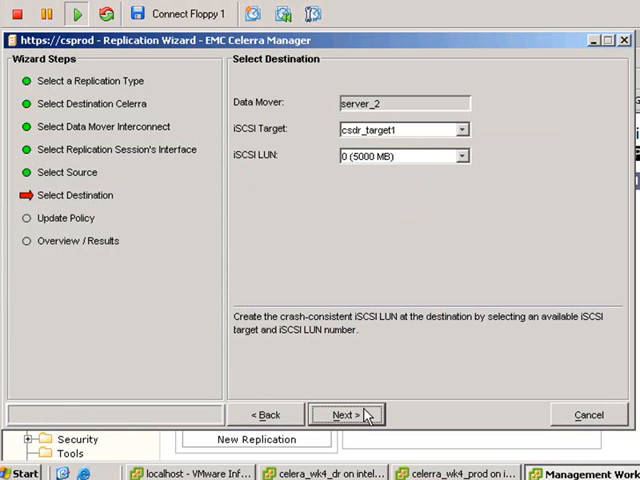
- Accept destination csdr_target1 LUN 0 and the 10-minute Time Out of Sync policy, reaching the session overview
left_click(346, 414)
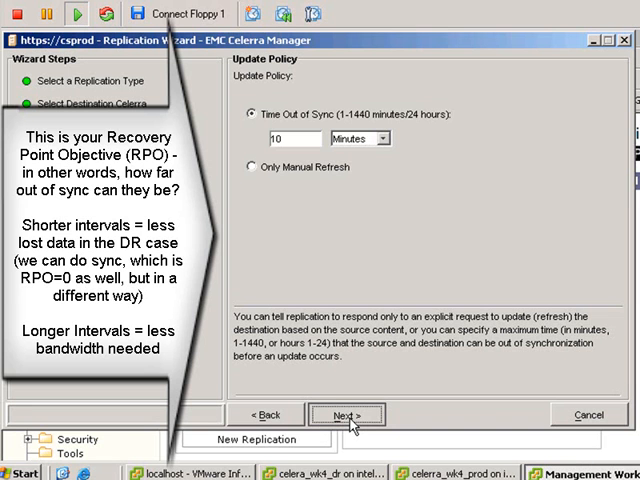
left_click(347, 414)
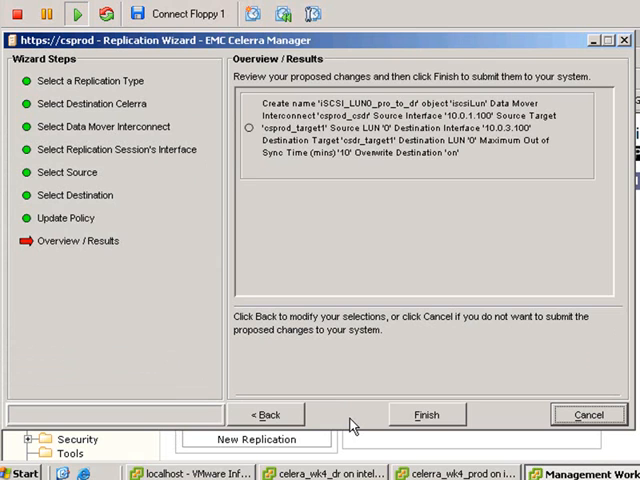
- Finish creating the iSCSI_LUN0_pro_to_dr session, close the wizard and show the Replications list
left_click(428, 414)
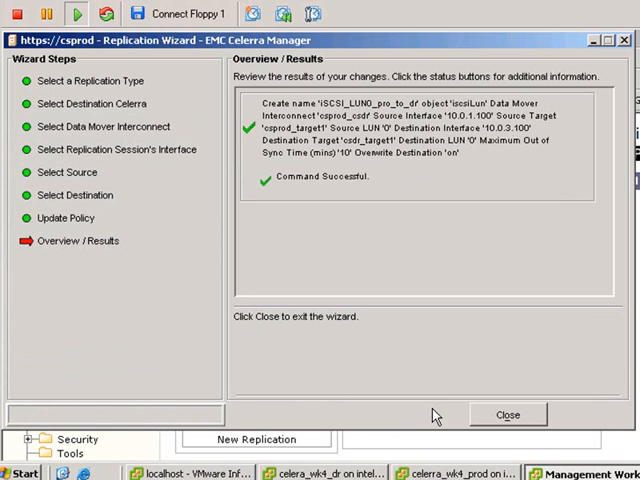
mouse_move(461, 400)
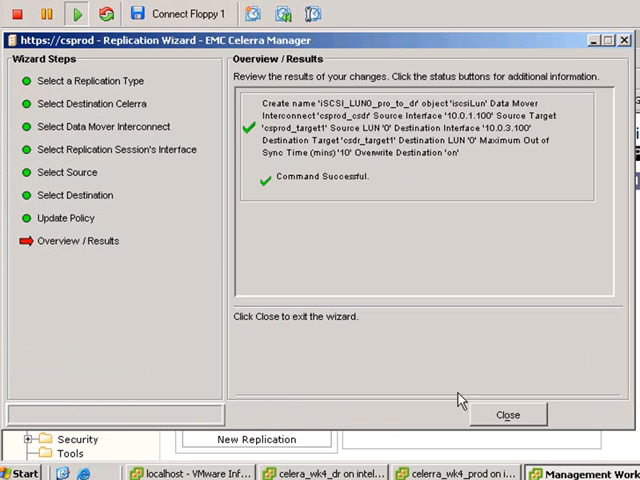
left_click(509, 414)
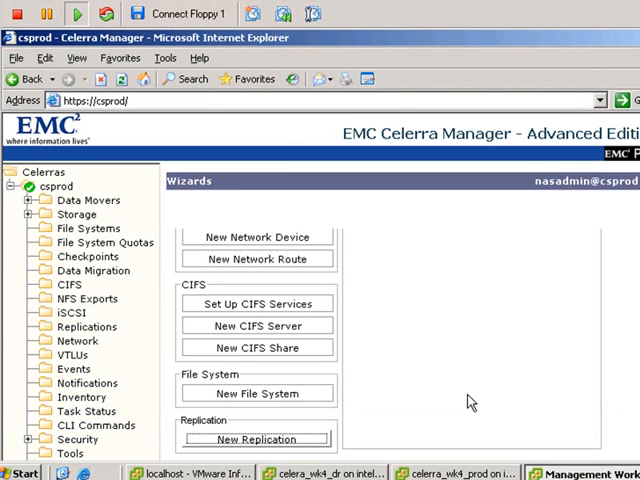
left_click(86, 327)
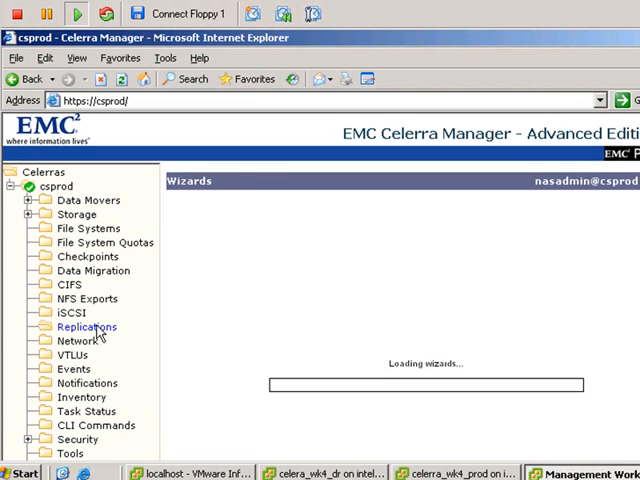
left_click(87, 327)
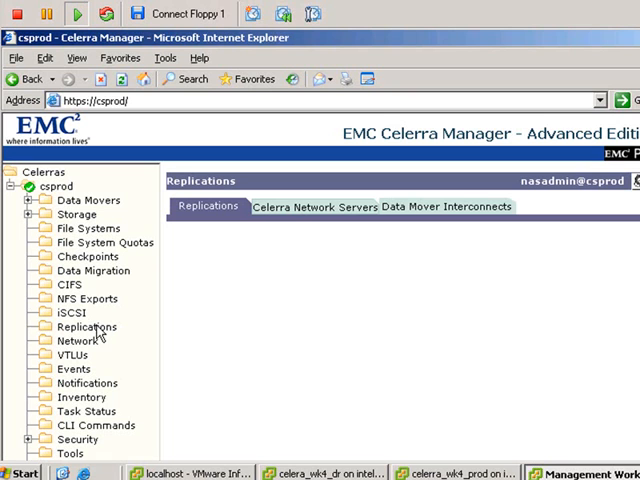